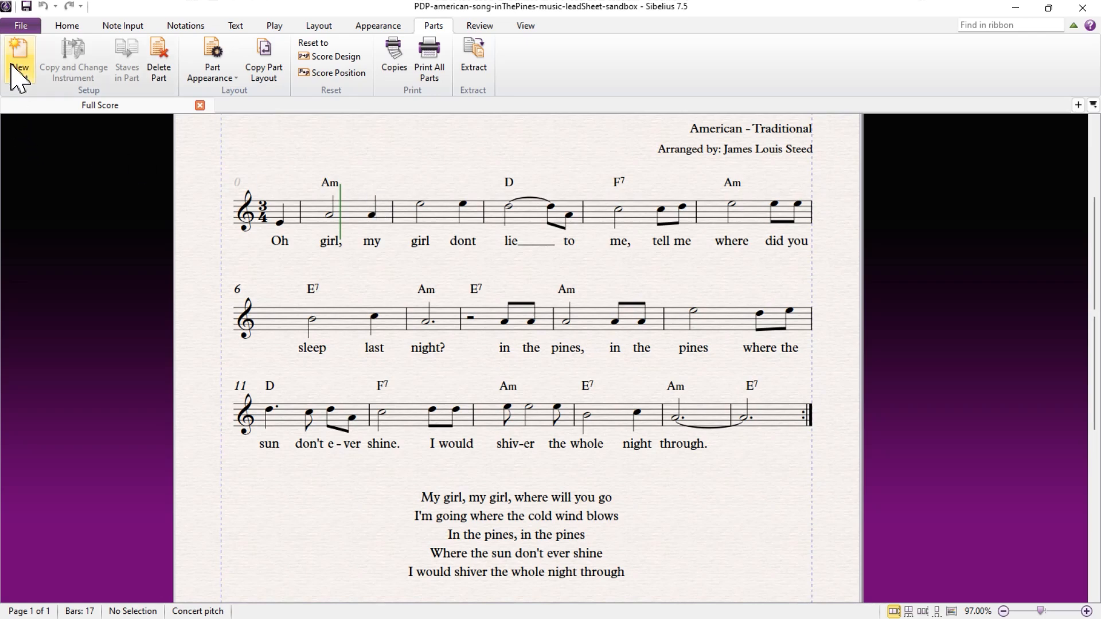
Review the version-saving Preferences from the File area and close them unchanged
{"action": "left_click", "coordinate": [20, 26]}
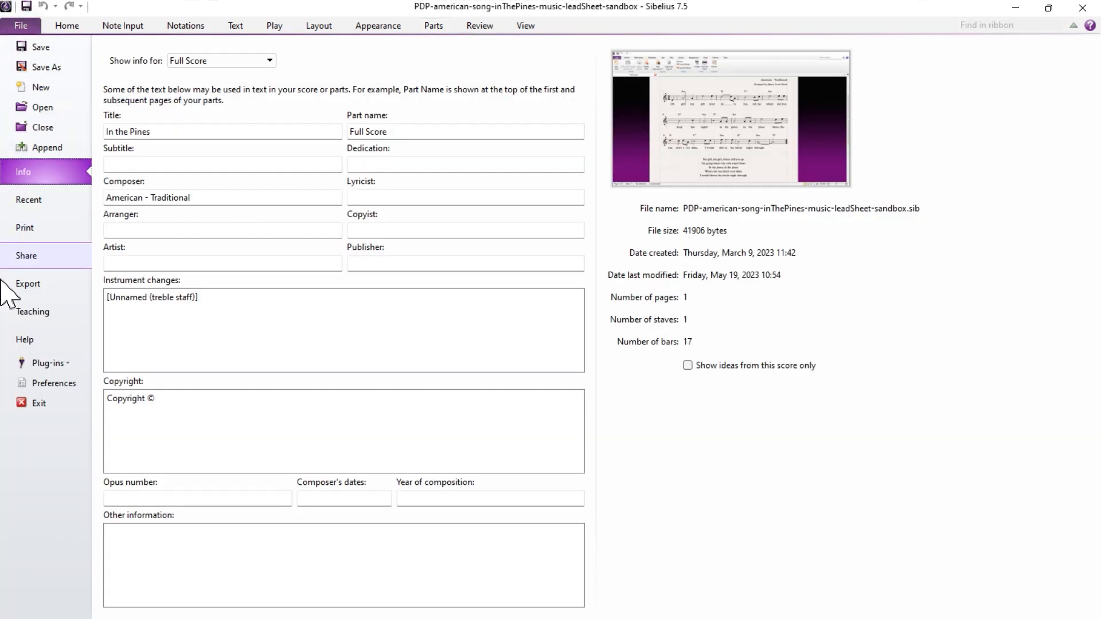
{"action": "left_click", "coordinate": [54, 383]}
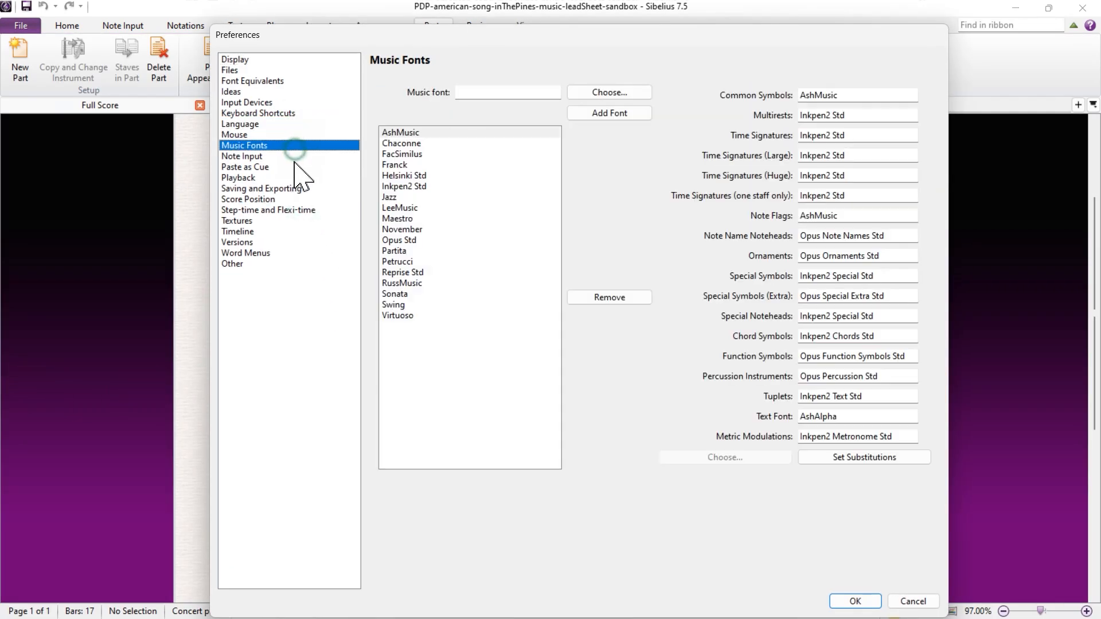
{"action": "left_click", "coordinate": [238, 242]}
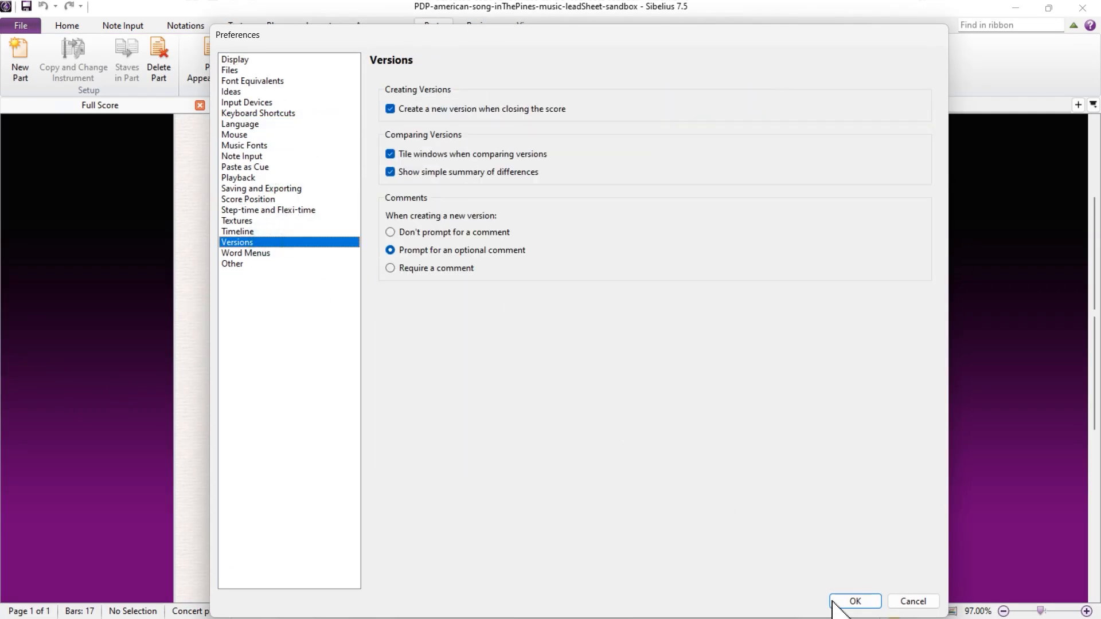
{"action": "left_click", "coordinate": [853, 601]}
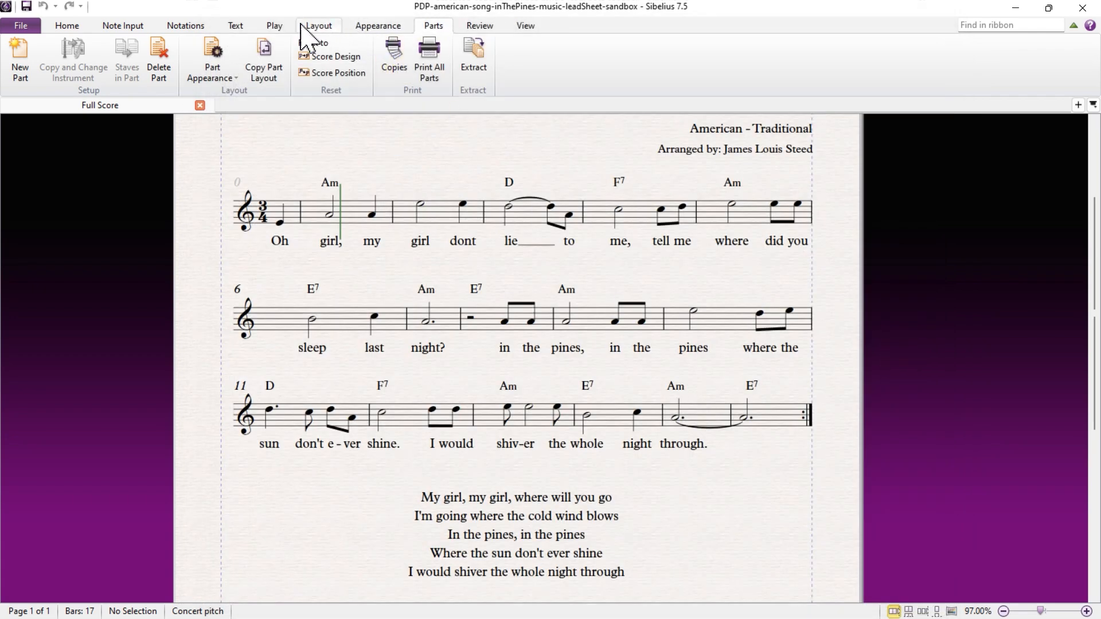
In Audio Engine Options under Playback Devices, keep Focusrite USB ASIO as the interface and close
{"action": "left_click", "coordinate": [275, 25]}
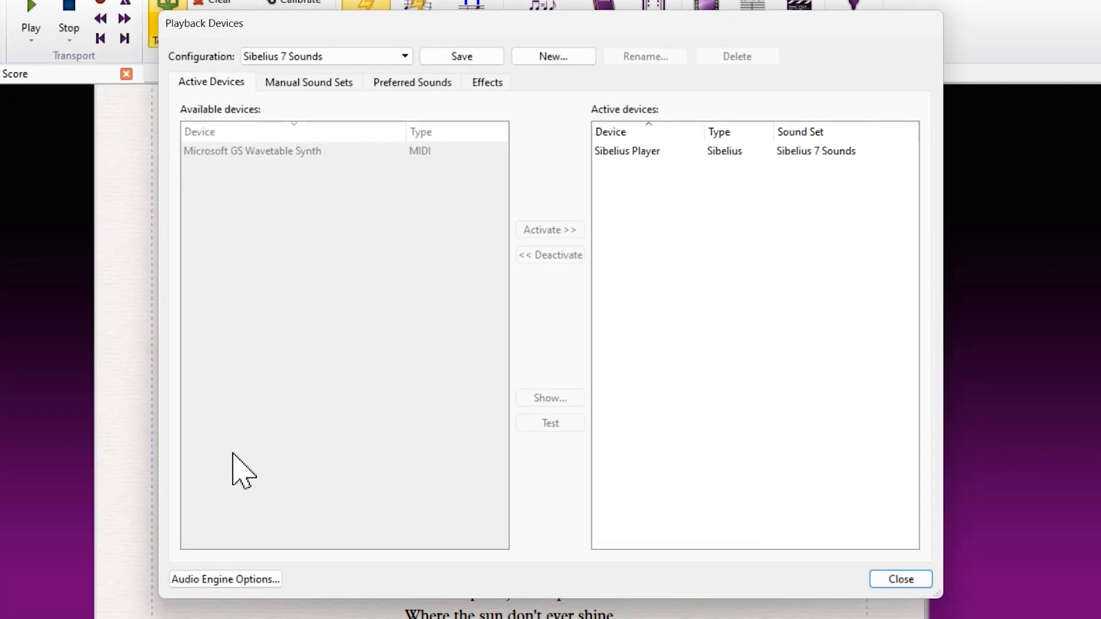
{"action": "left_click", "coordinate": [225, 580]}
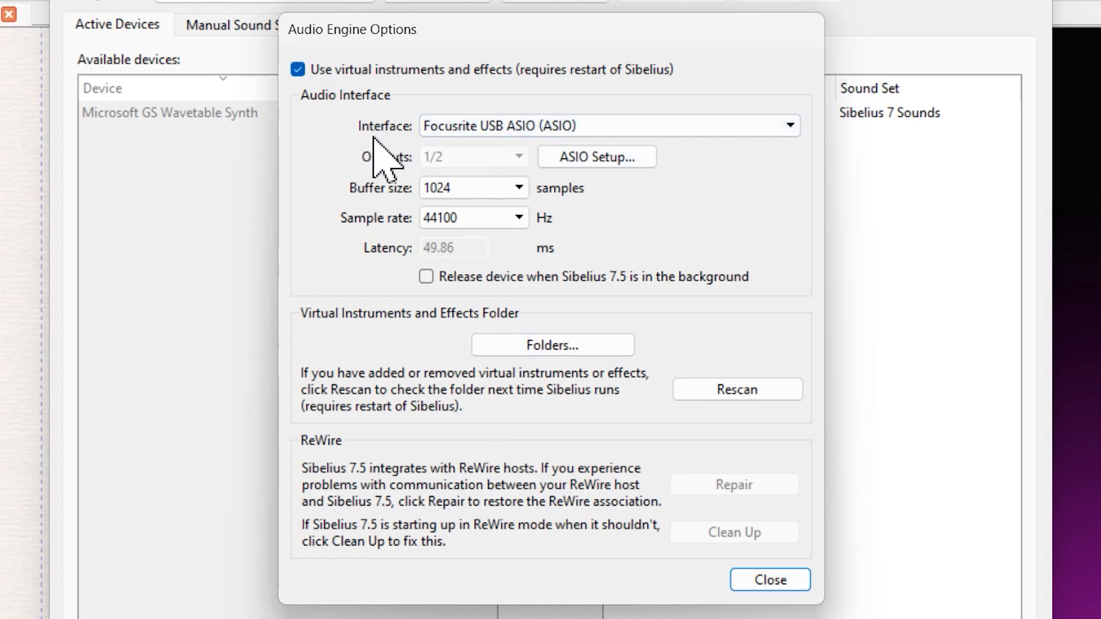
{"action": "left_click", "coordinate": [783, 125]}
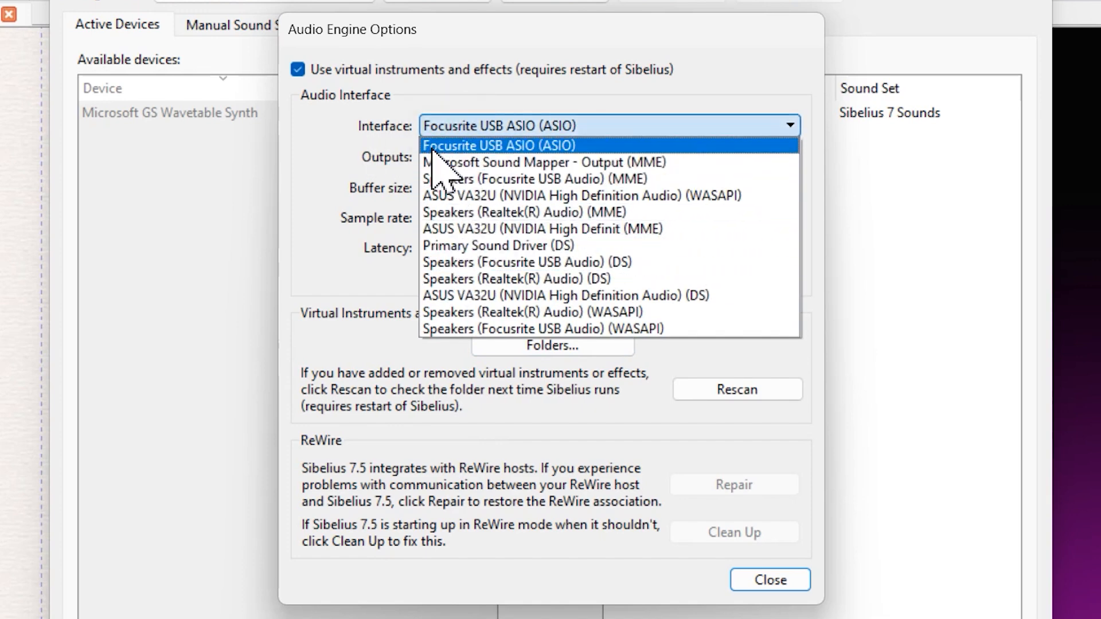
{"action": "left_click", "coordinate": [499, 146]}
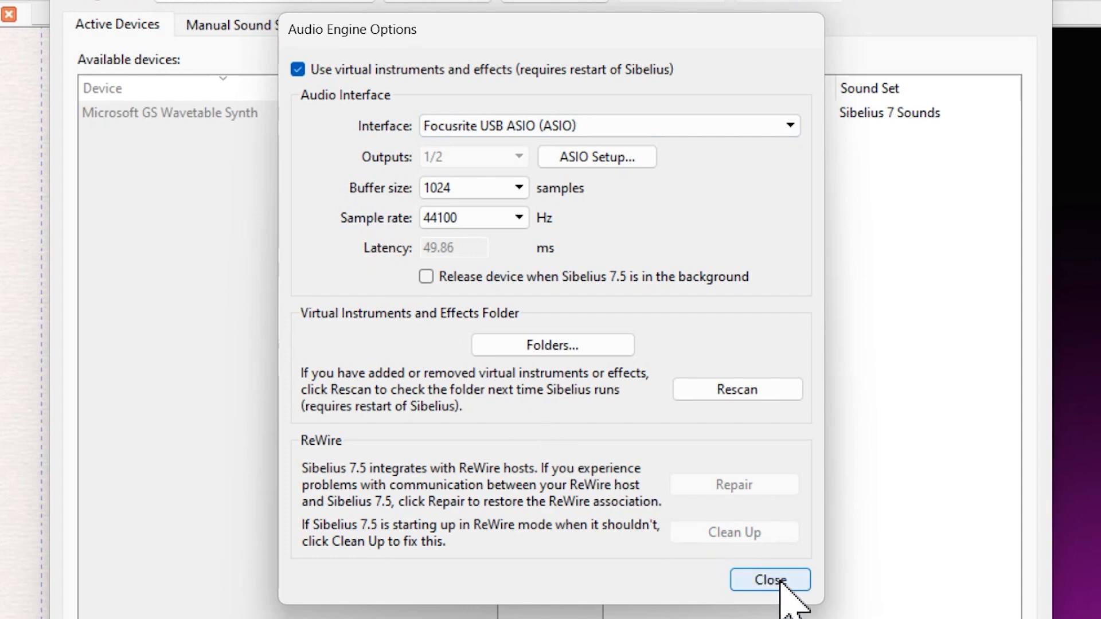
{"action": "left_click", "coordinate": [768, 581]}
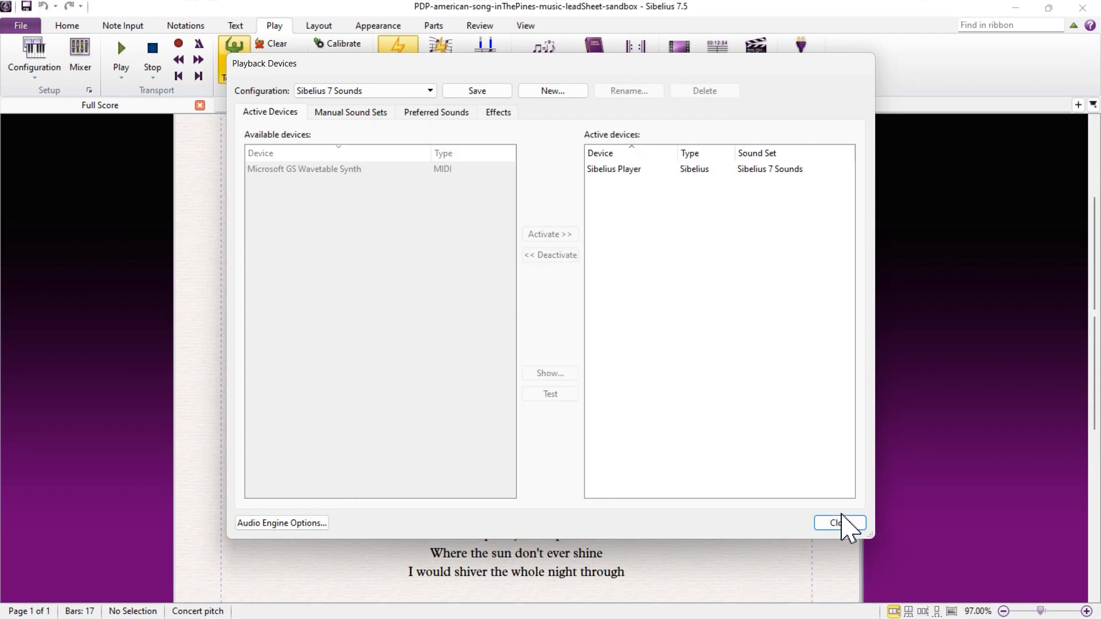
Close Playback Devices and search the ribbon for 'play'
{"action": "left_click", "coordinate": [840, 523]}
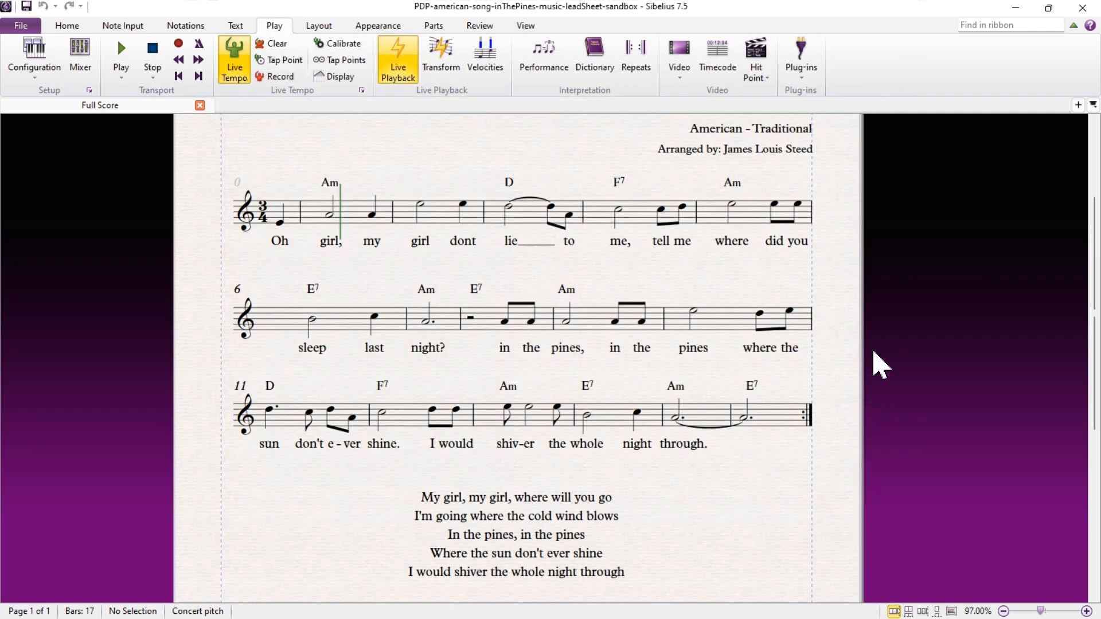
{"action": "mouse_move", "coordinate": [944, 144]}
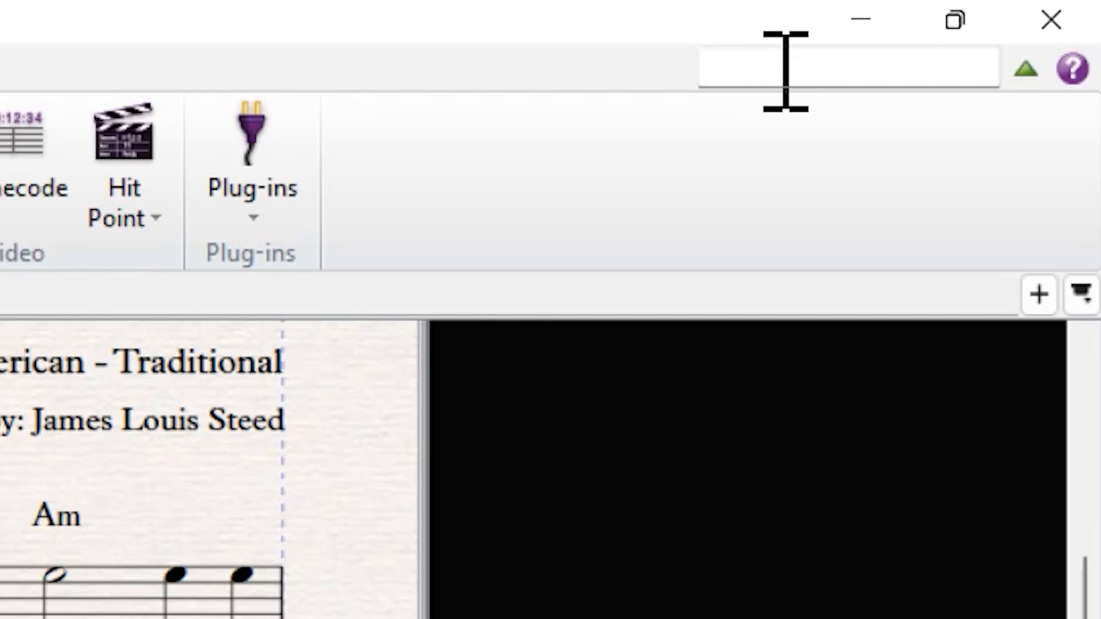
{"action": "type", "text": "play"}
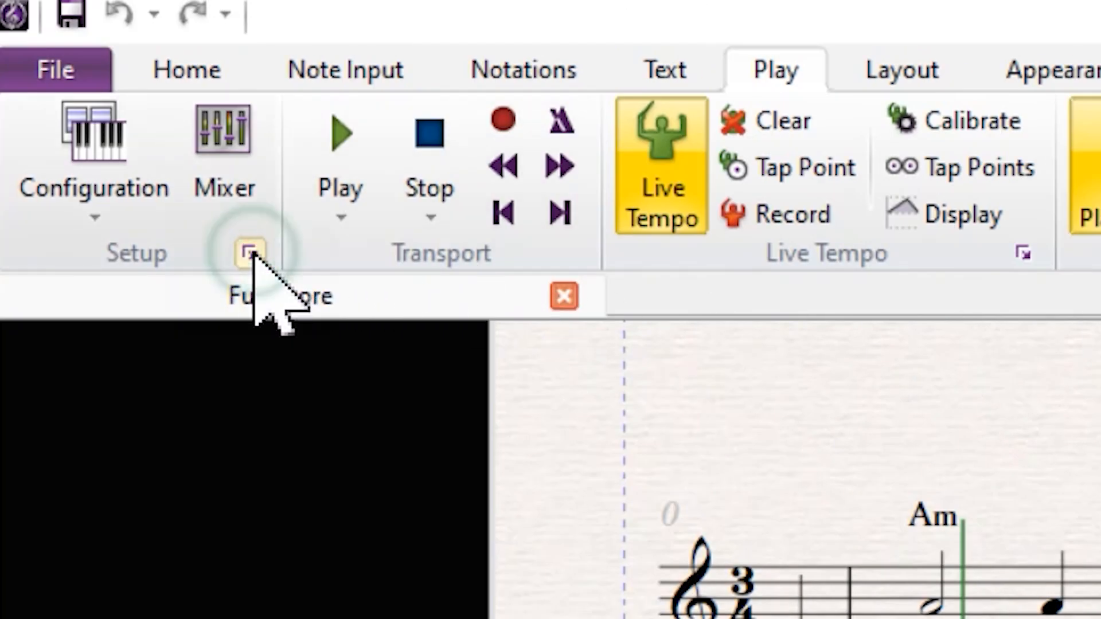
{"action": "left_click", "coordinate": [249, 252]}
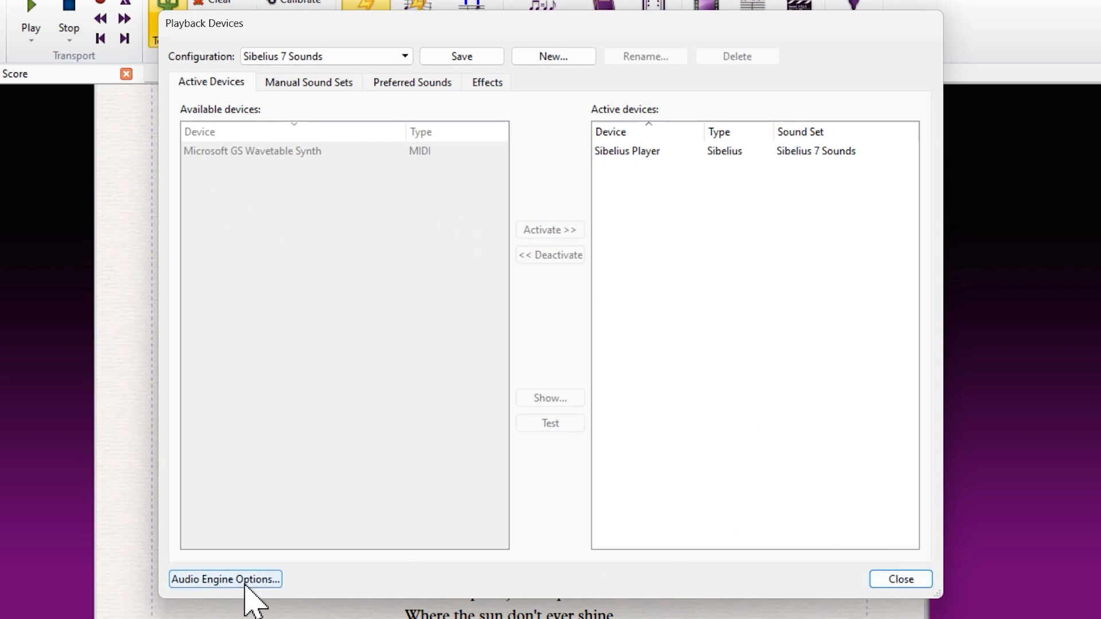
{"action": "left_click", "coordinate": [225, 579]}
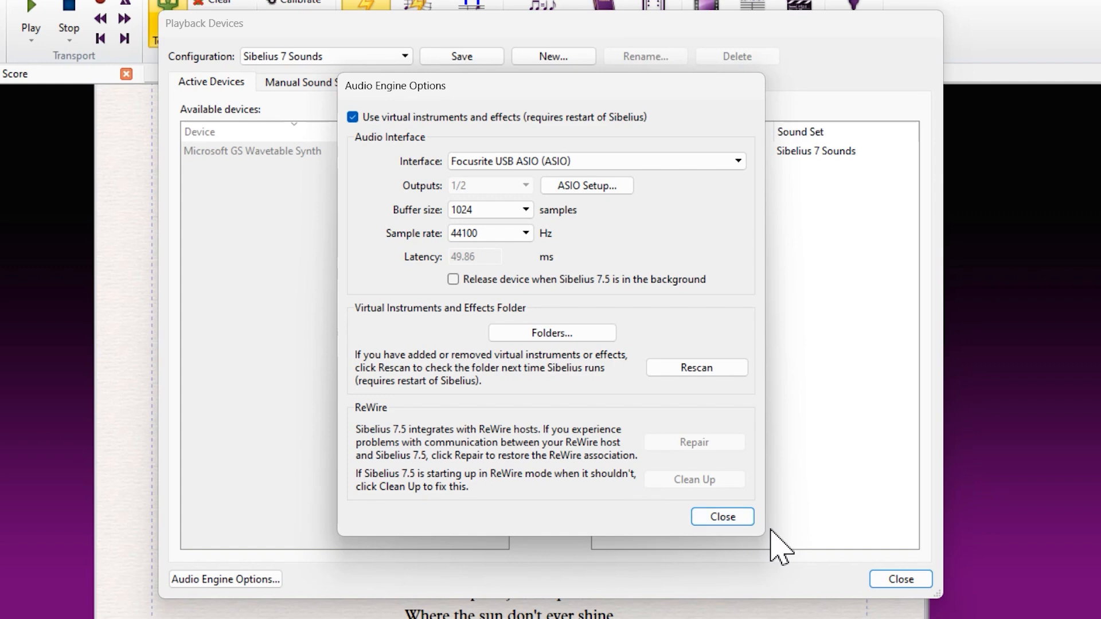
{"action": "left_click", "coordinate": [721, 517]}
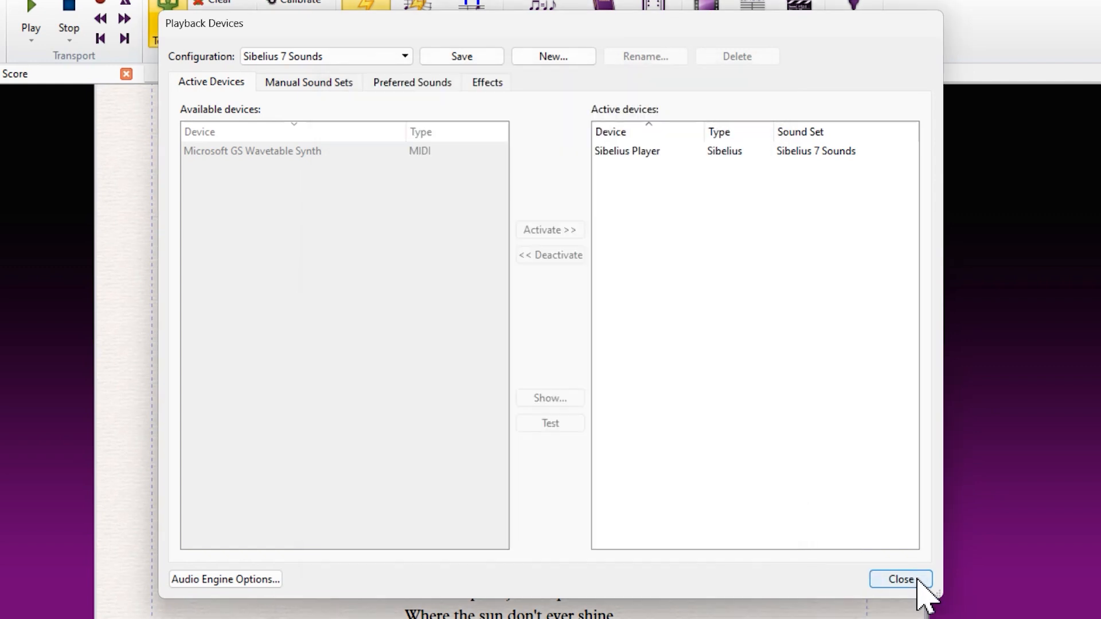
{"action": "left_click", "coordinate": [901, 580]}
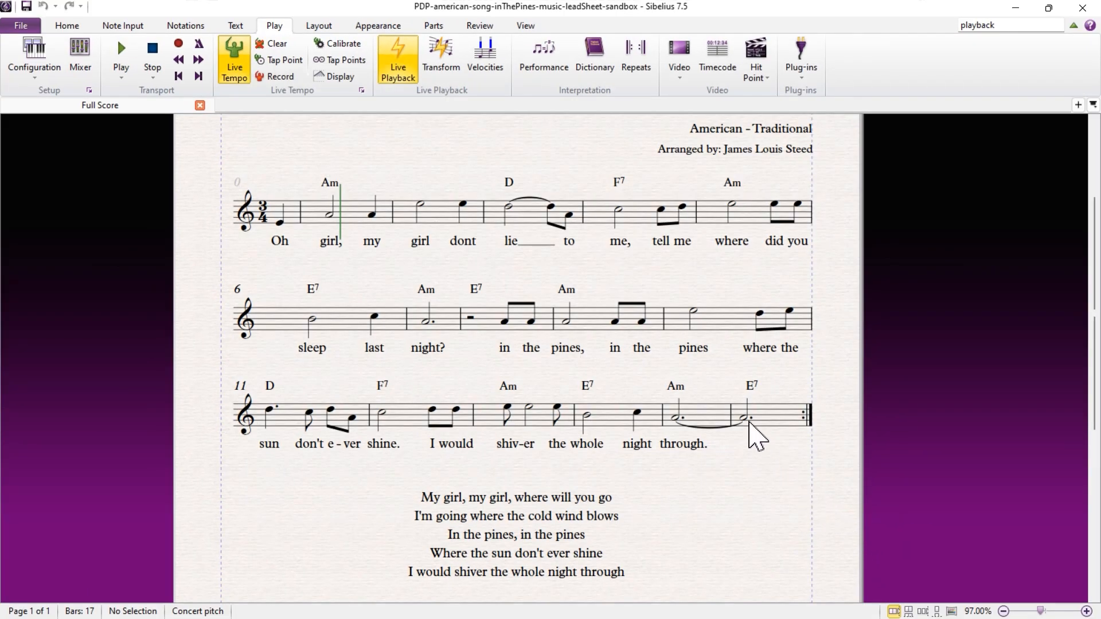